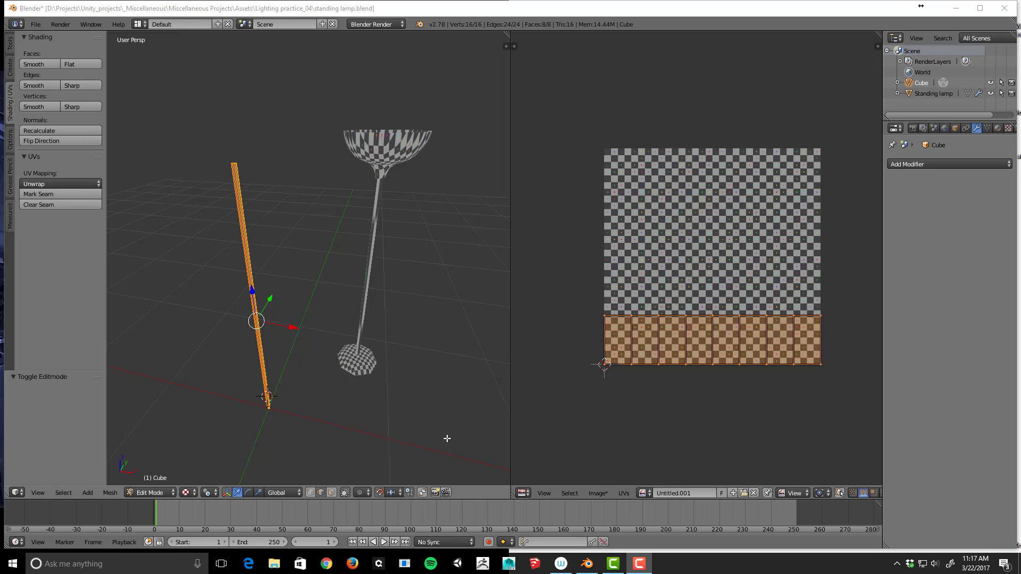
pyautogui.moveTo(339, 329)
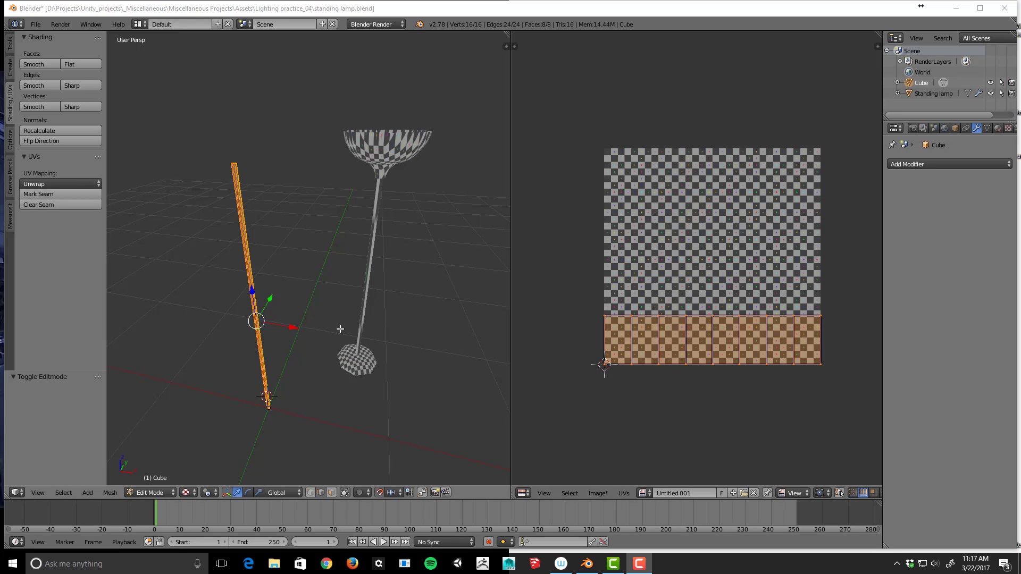
pyautogui.moveTo(395, 368)
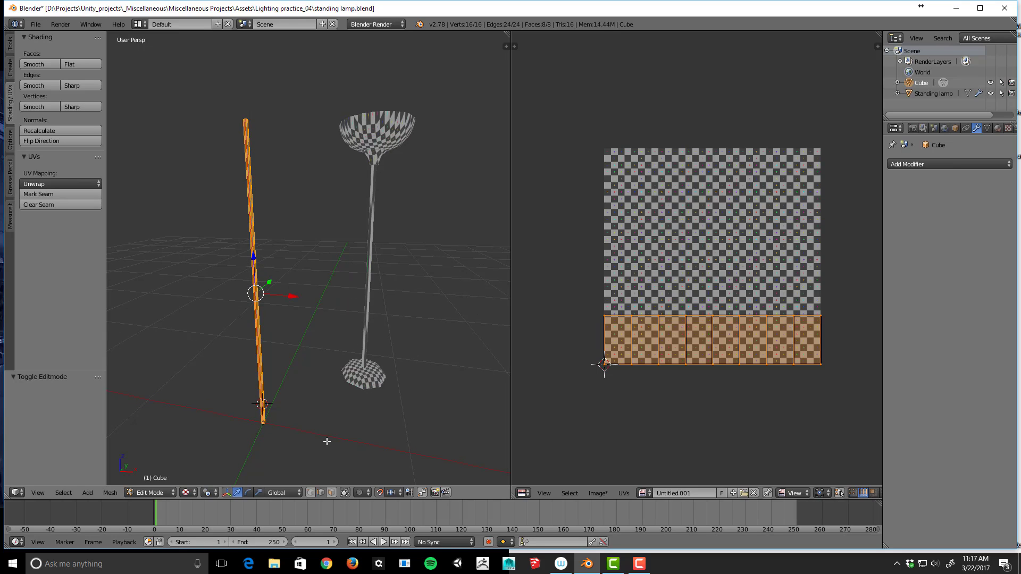
pyautogui.moveTo(294, 331)
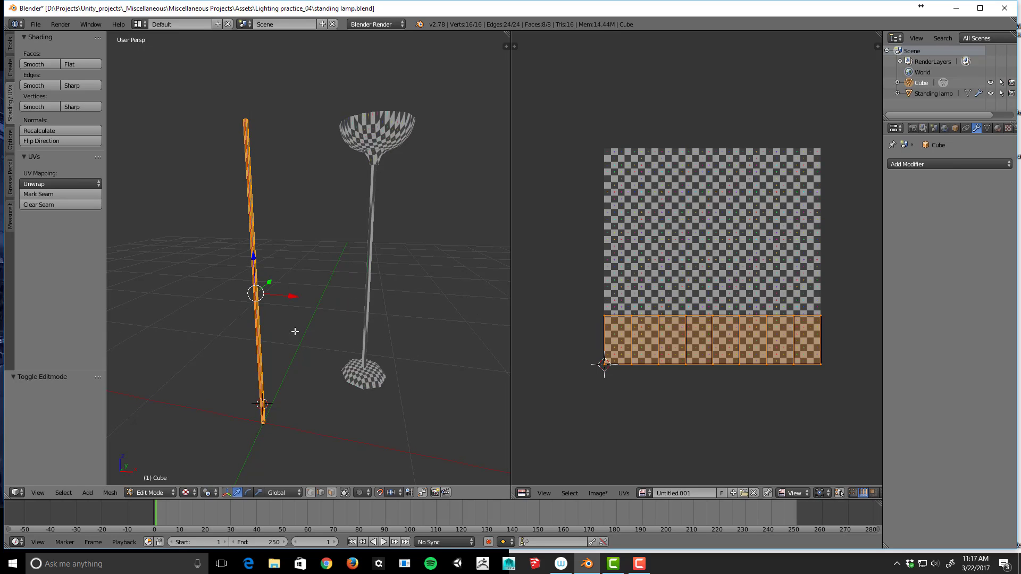
pyautogui.moveTo(341, 333)
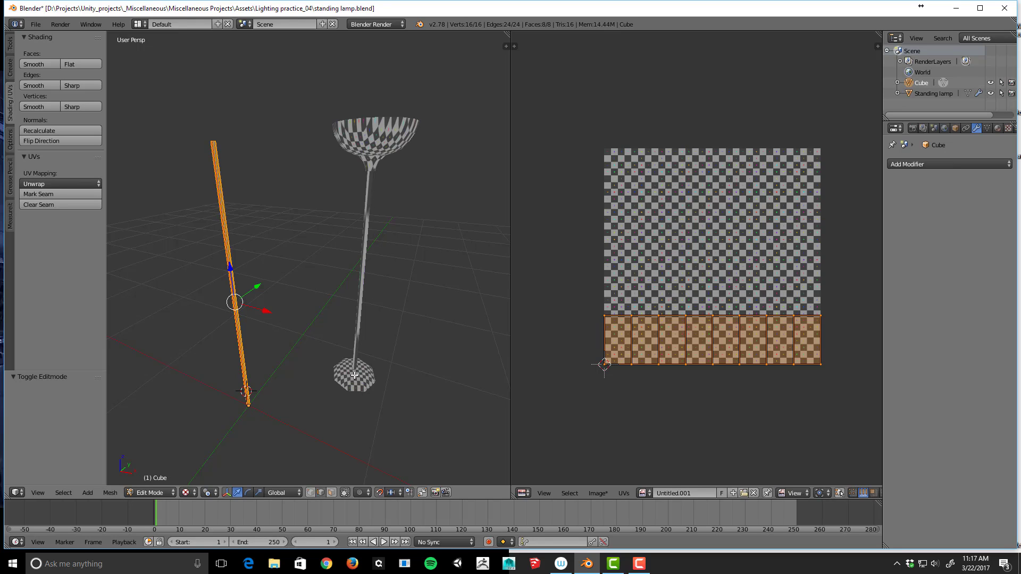
pyautogui.moveTo(355, 391)
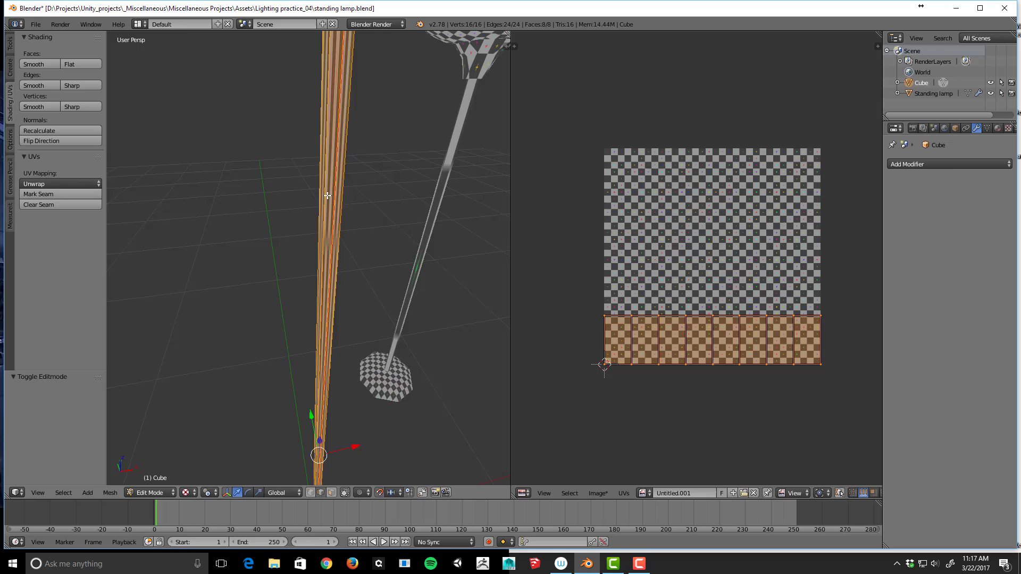
# Step: Switch the cylinder to Object Mode and orbit around the cylinder and lamp
pyautogui.click(148, 493)
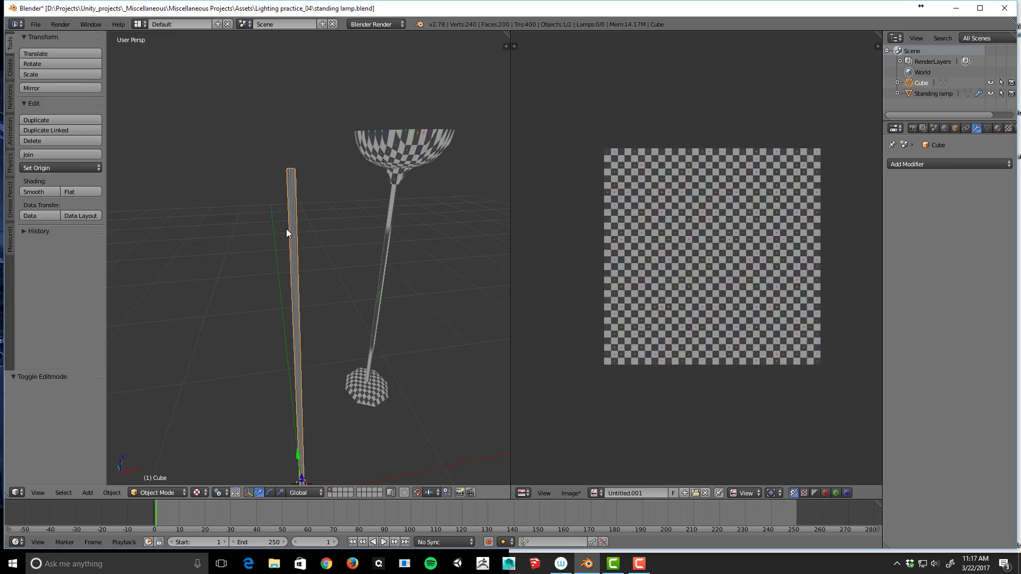
pyautogui.moveTo(294, 329)
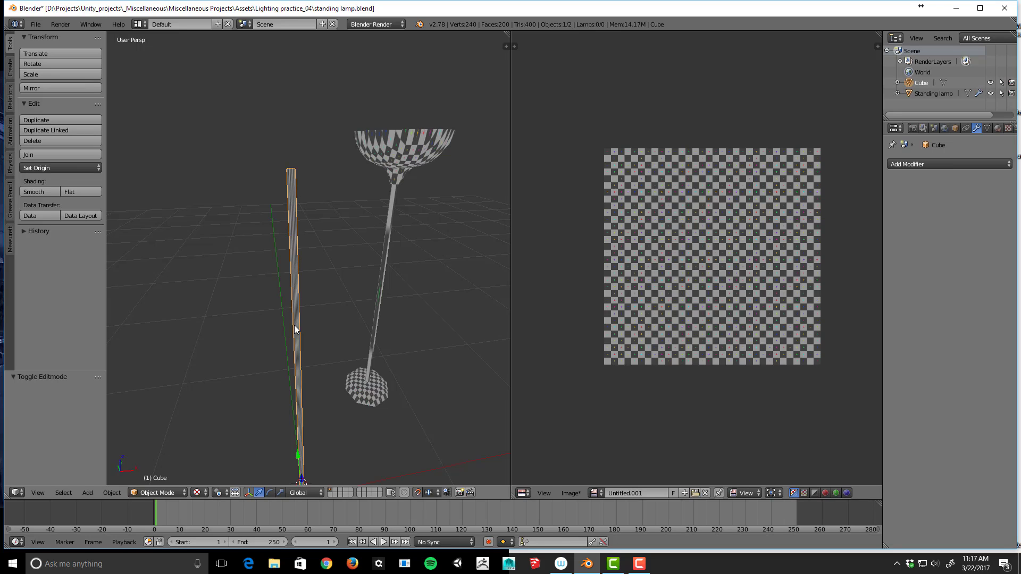
pyautogui.moveTo(293, 328); pyautogui.dragTo(290, 374)
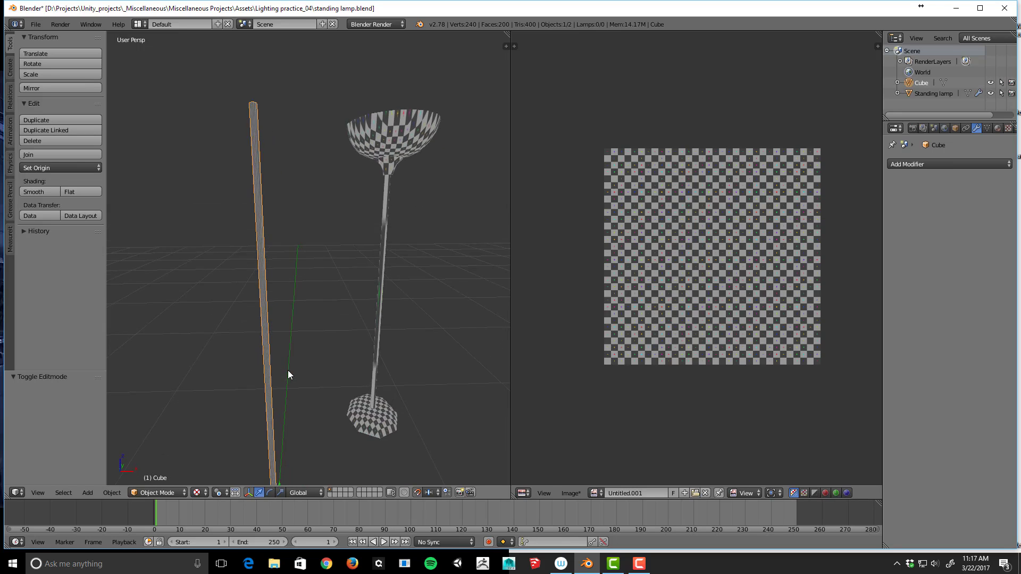
# Step: Enter Edit Mode on the pole-shaped Cube with Tab
pyautogui.press('Tab')
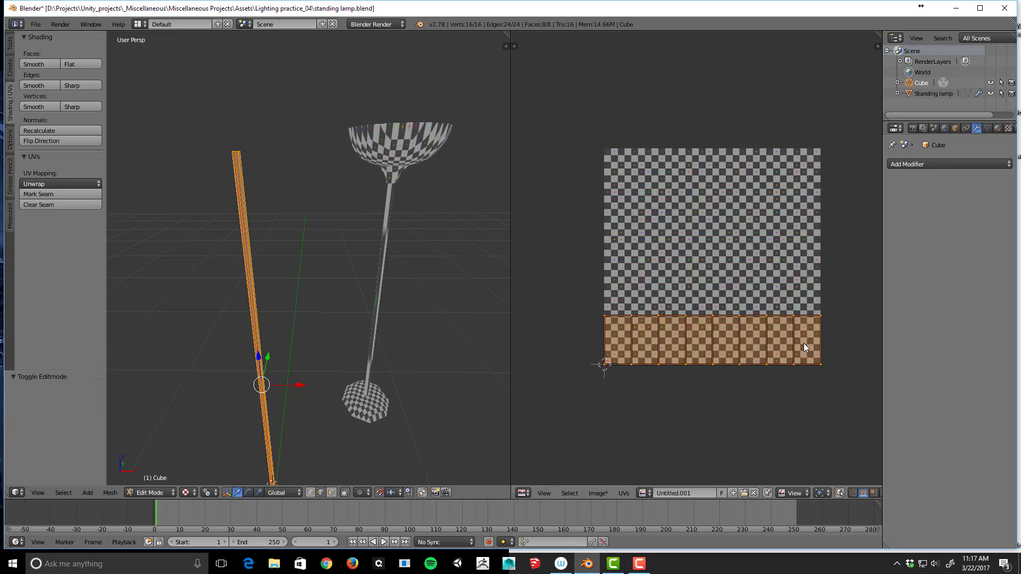
pyautogui.moveTo(766, 319)
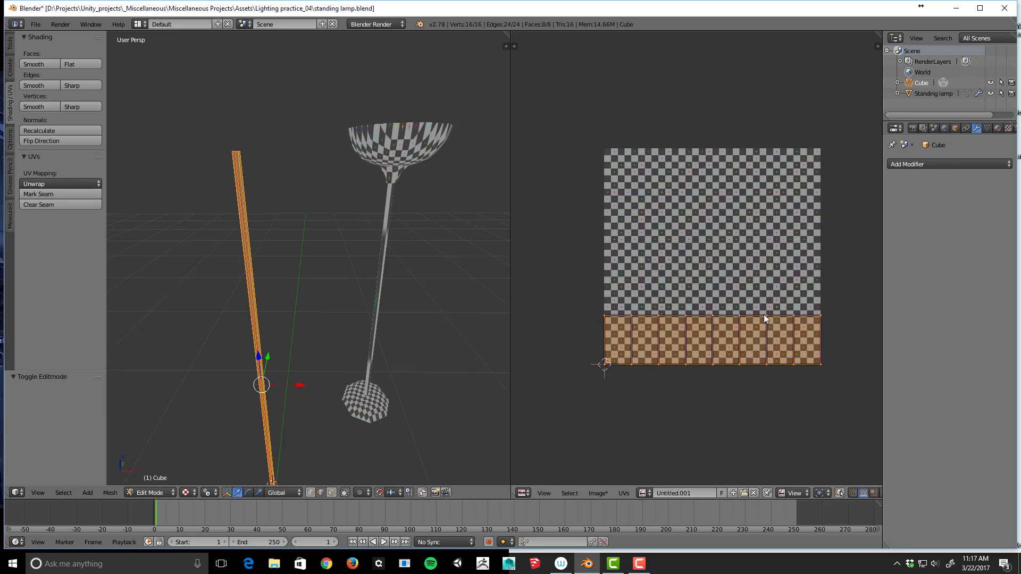
pyautogui.moveTo(637, 224)
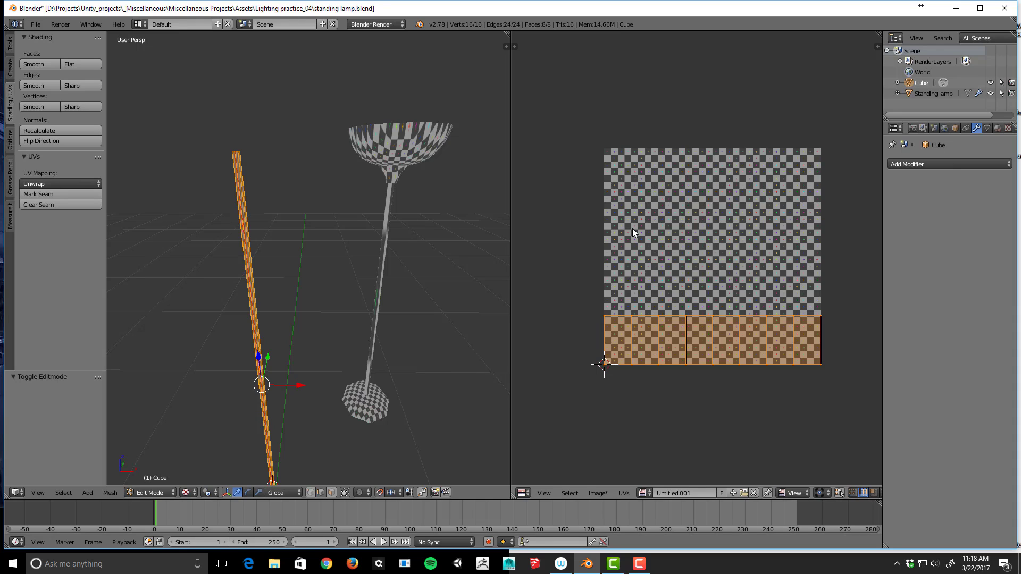
pyautogui.moveTo(781, 334)
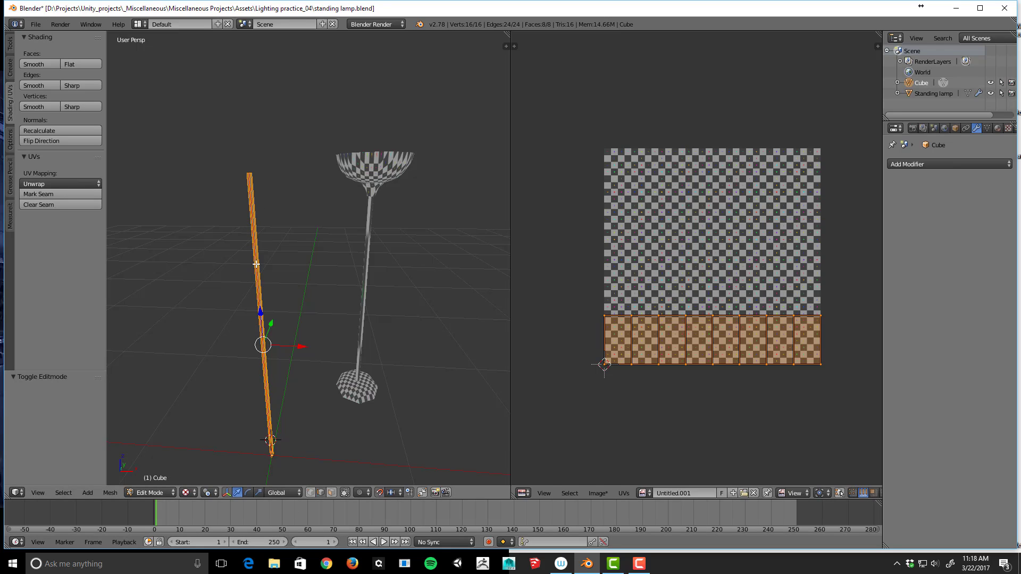
pyautogui.moveTo(290, 391)
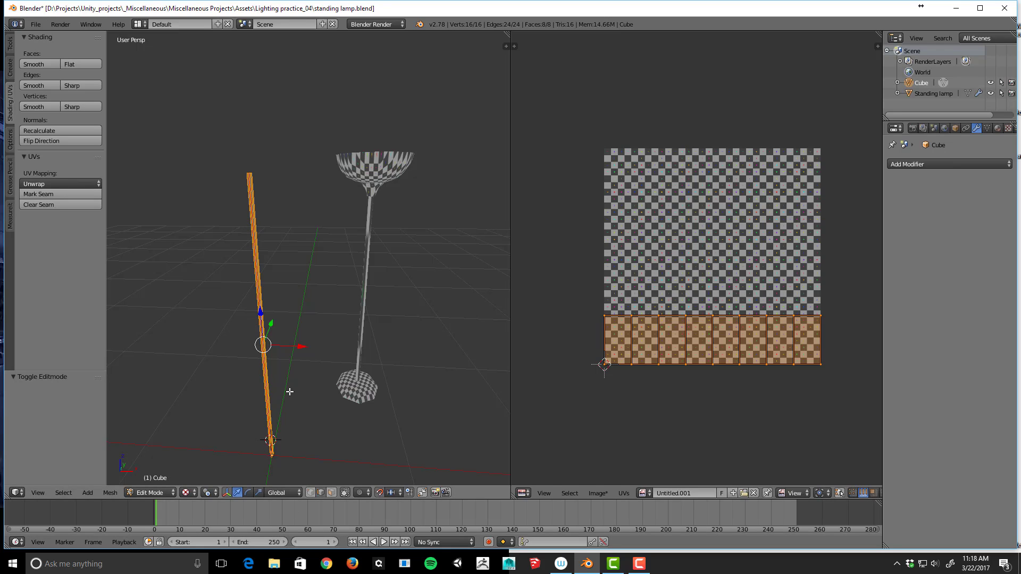
pyautogui.moveTo(267, 229)
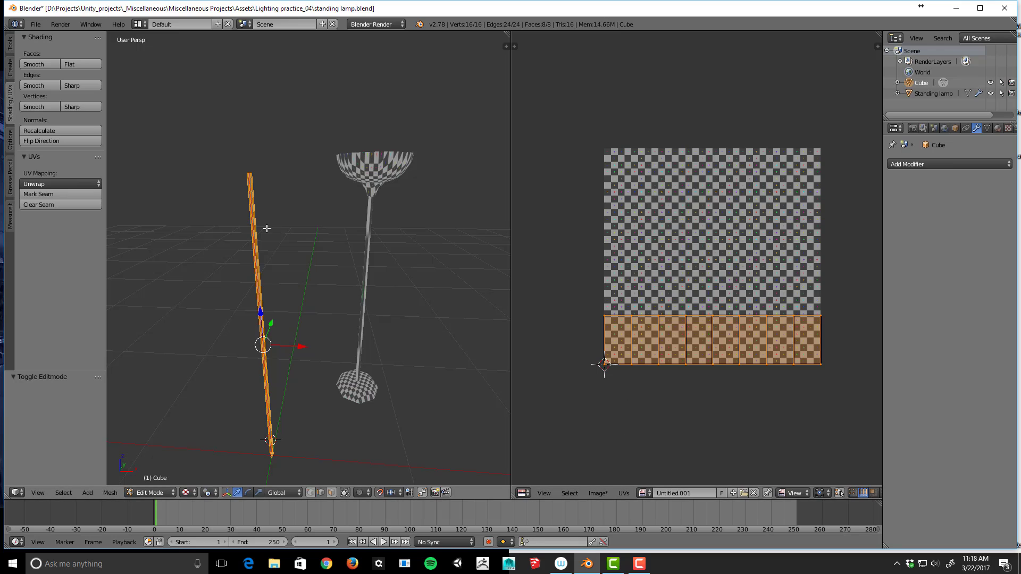
pyautogui.moveTo(593, 204)
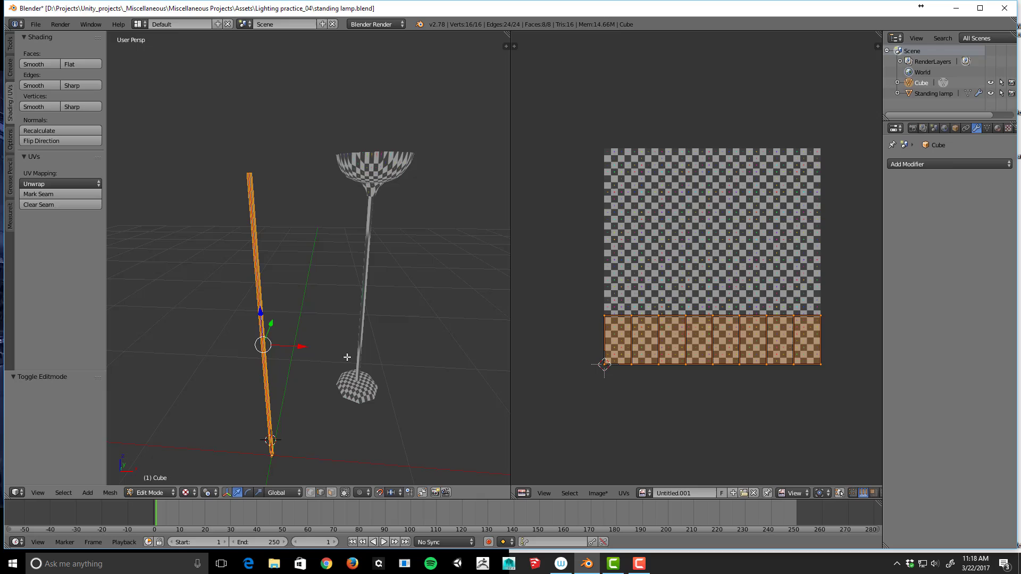
pyautogui.moveTo(261, 280)
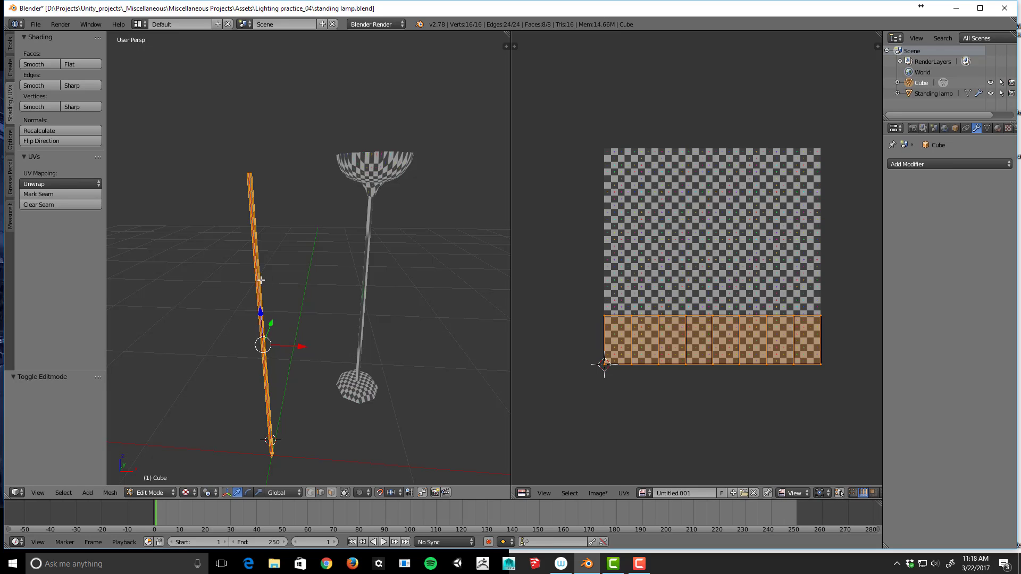
# Step: Reset the cylinder's UVs to the full square, then unwrap them into a strip
pyautogui.click(33, 182)
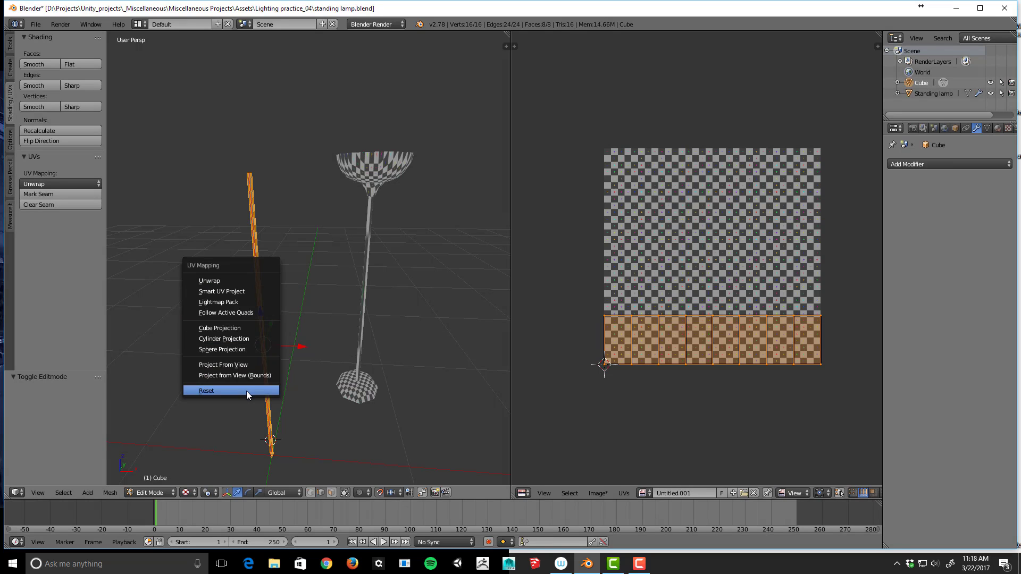
pyautogui.click(206, 390)
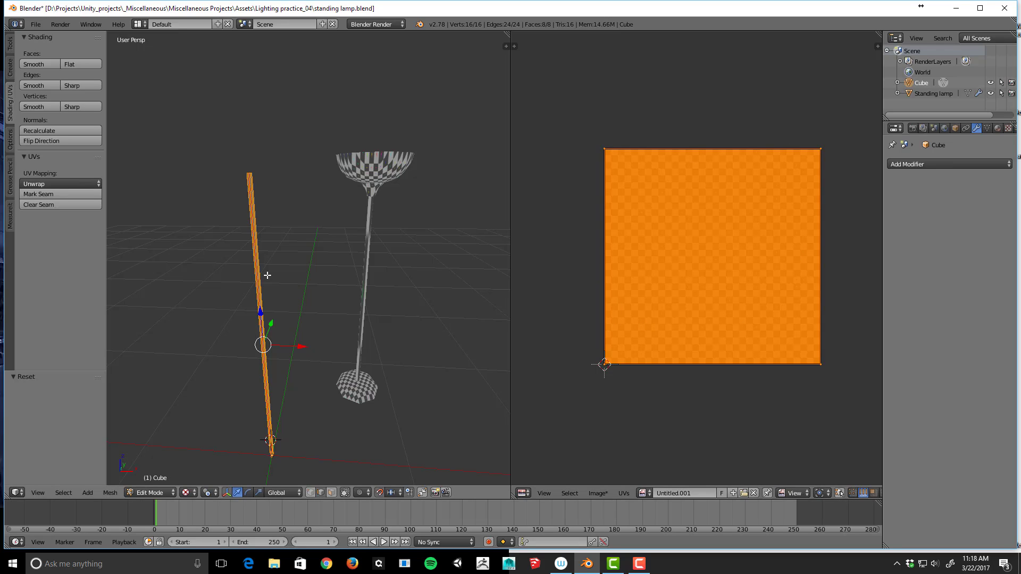
pyautogui.click(33, 183)
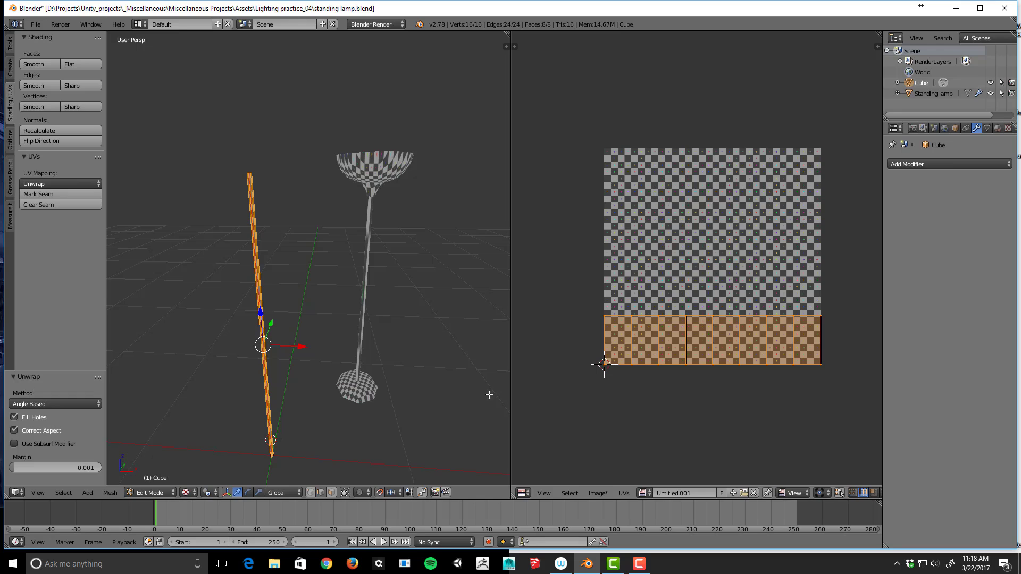
pyautogui.moveTo(255, 264)
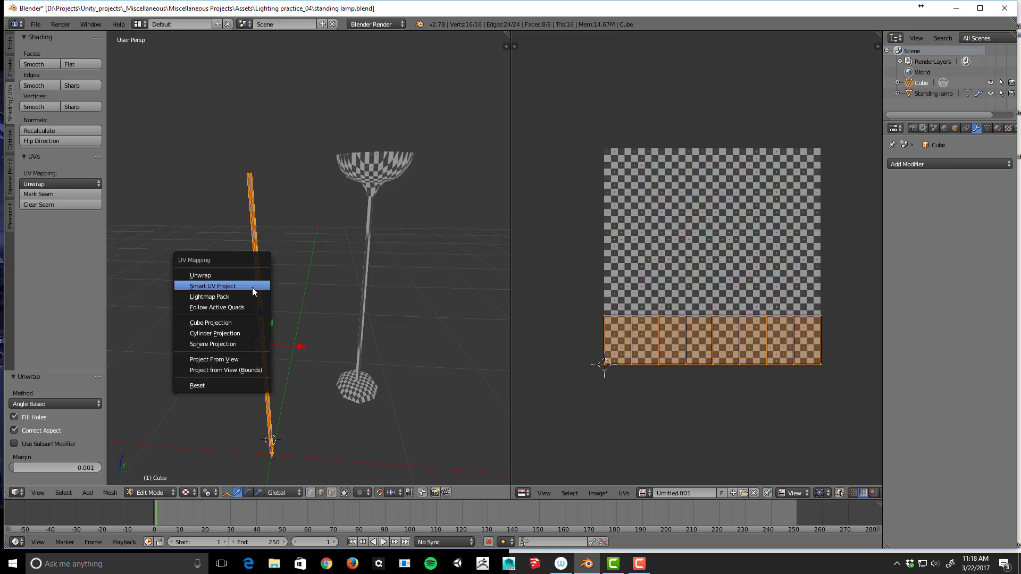
pyautogui.moveTo(231, 299)
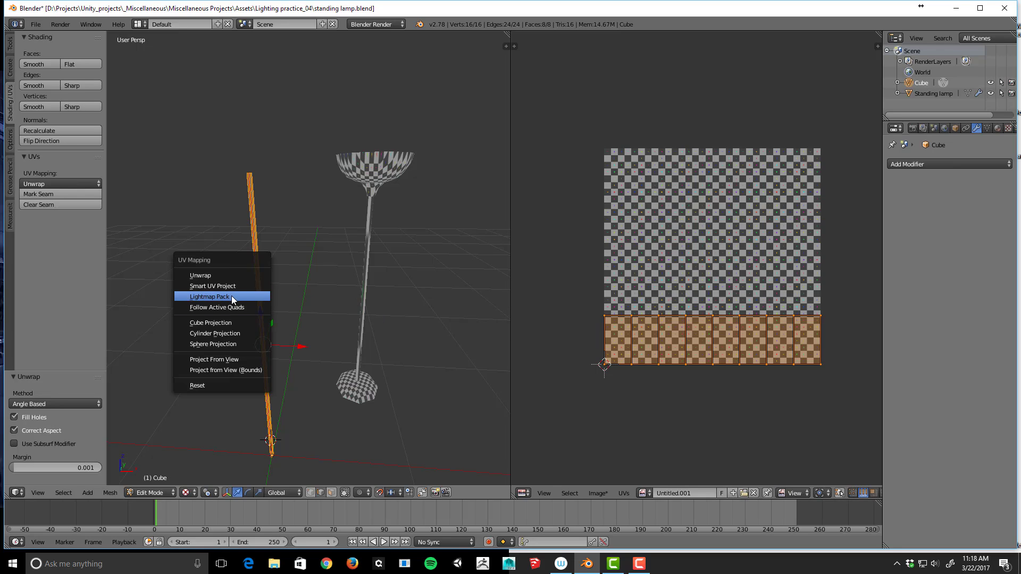
pyautogui.moveTo(224, 296)
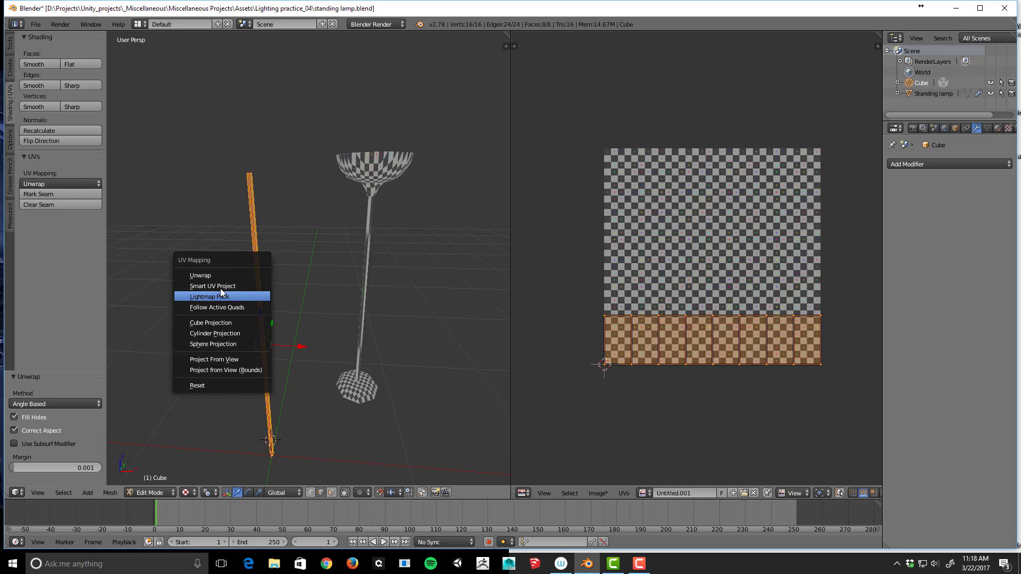
pyautogui.moveTo(212, 286)
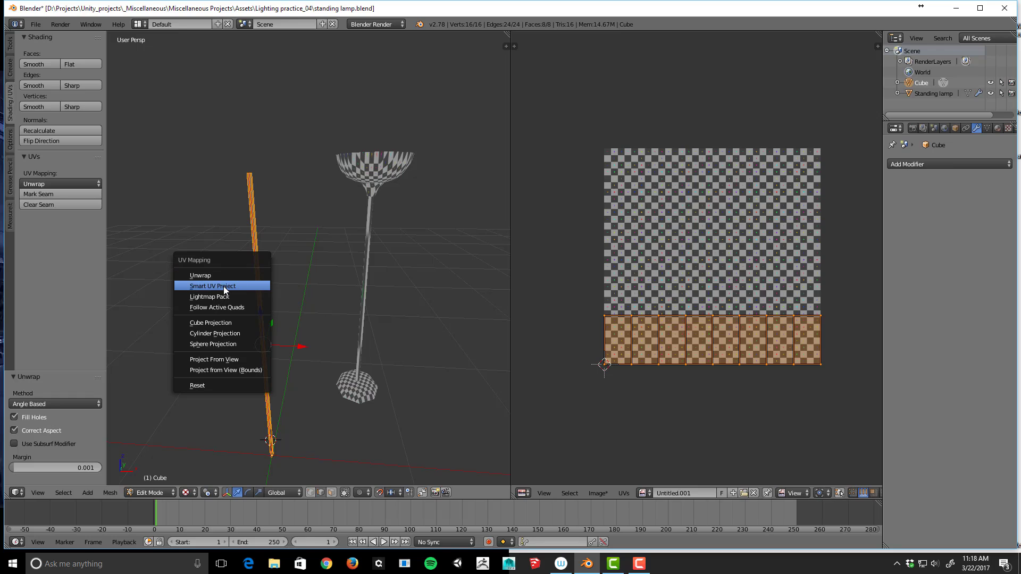
pyautogui.moveTo(230, 290)
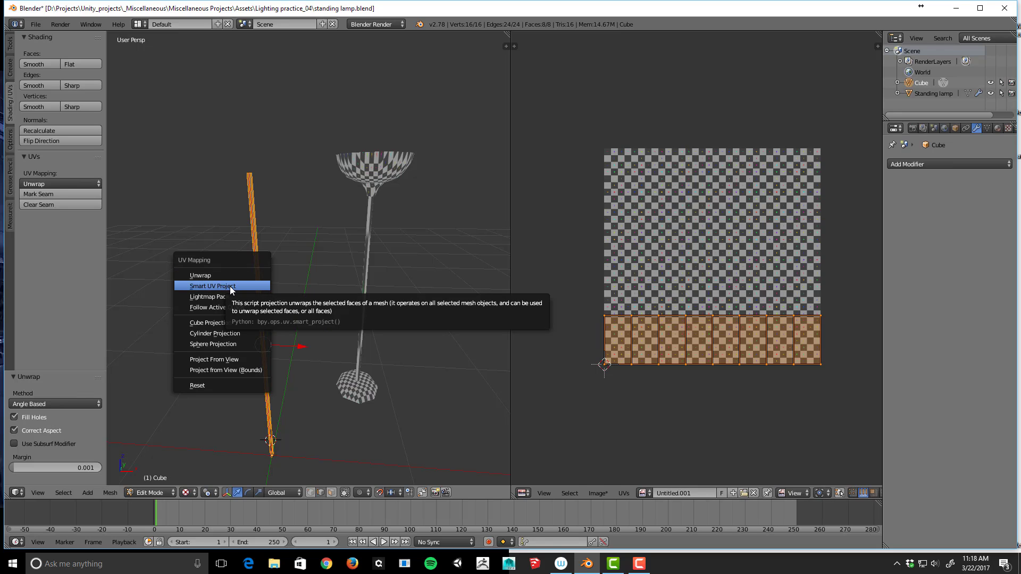
# Step: Apply Smart UV Project to the cylinder, tiling its faces across the checker square
pyautogui.click(211, 286)
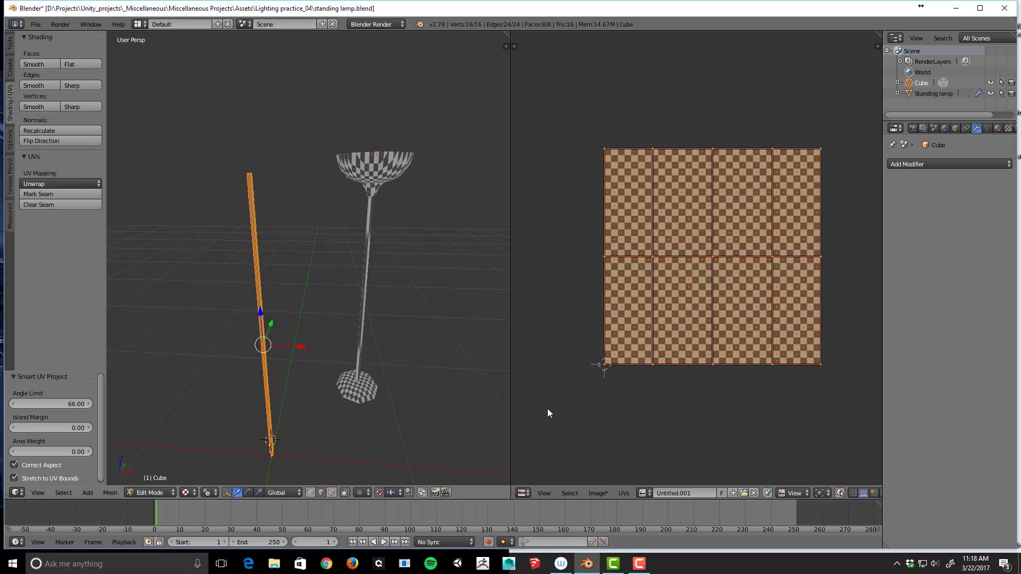